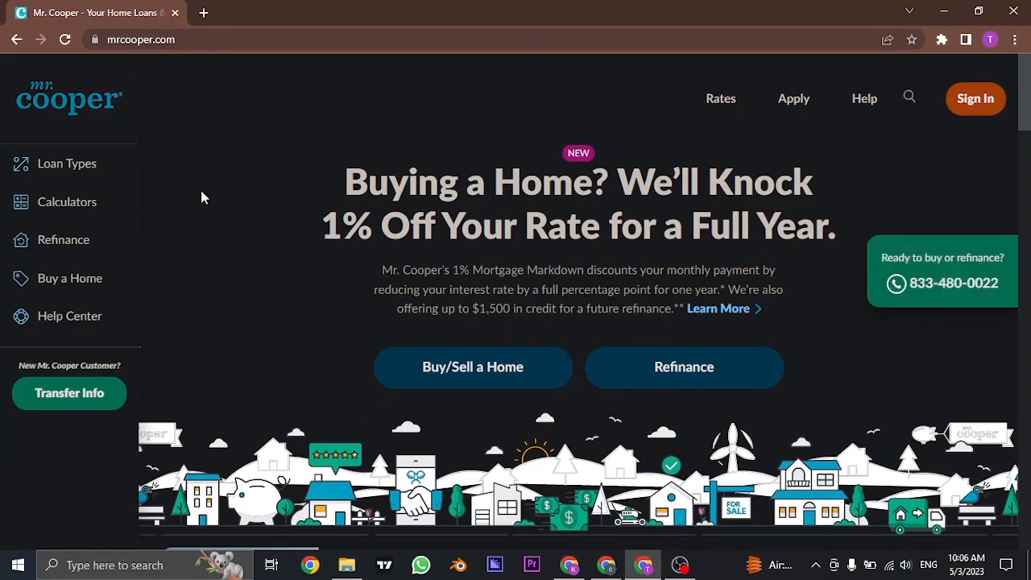
pyautogui.moveTo(215, 193)
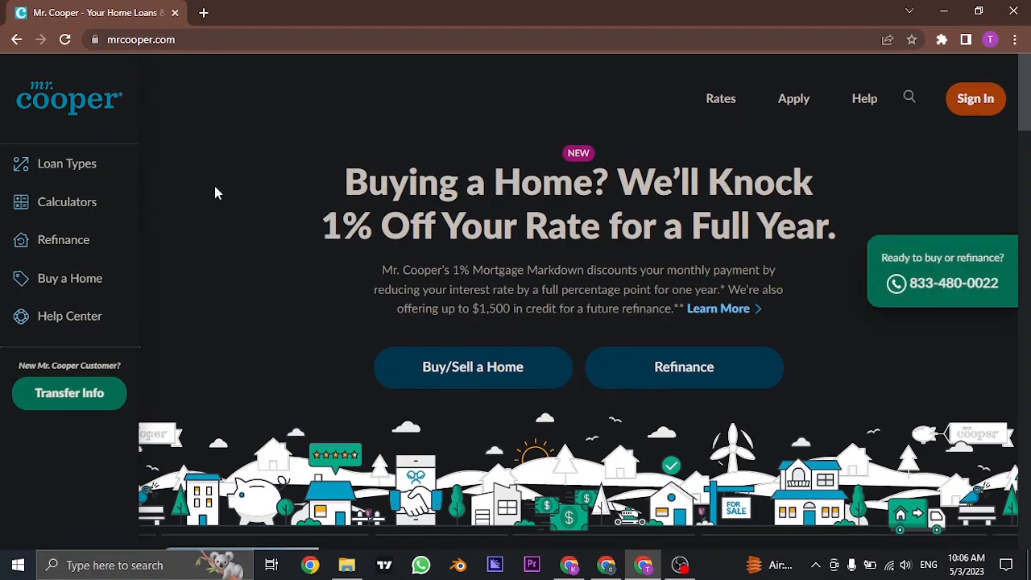
pyautogui.moveTo(868, 199)
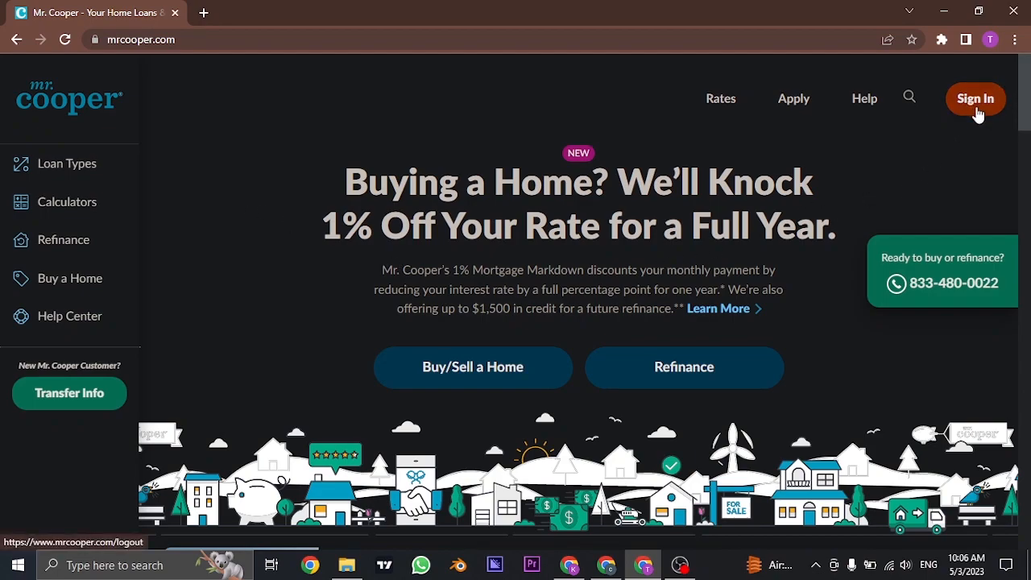
# - Go to the account sign-in page from the homepage Sign In link
pyautogui.click(975, 98)
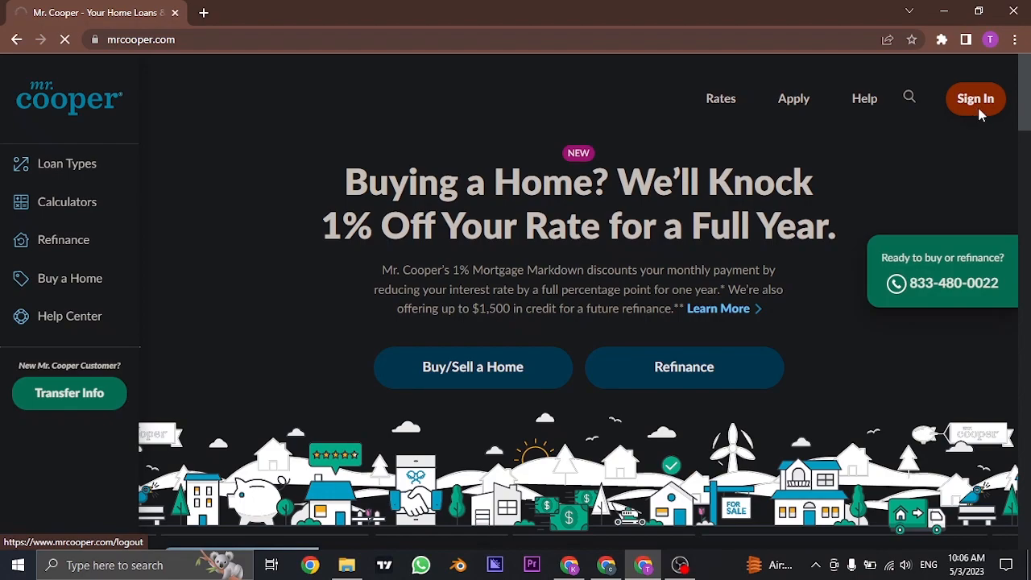
pyautogui.click(974, 98)
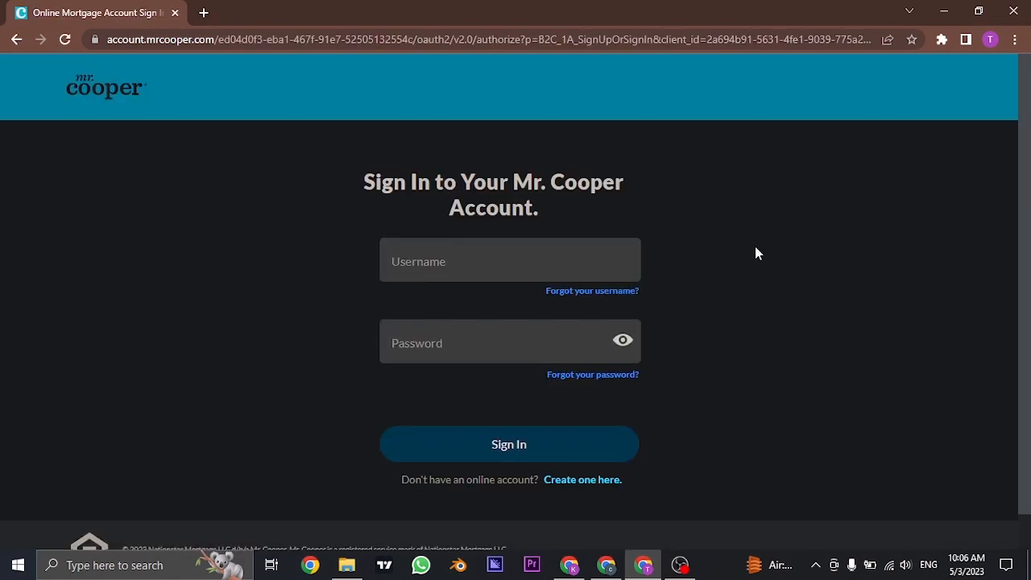
pyautogui.moveTo(779, 273)
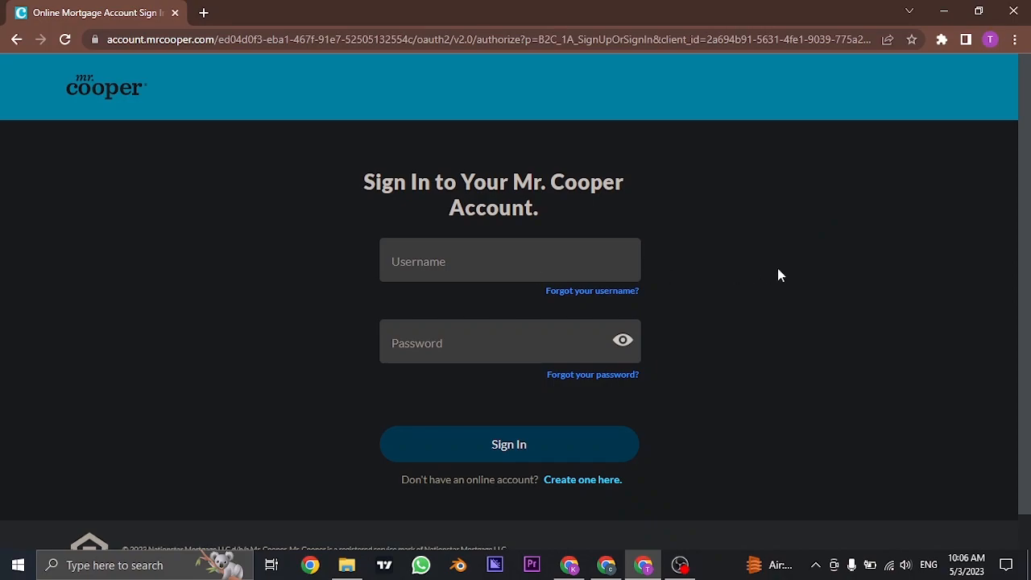
pyautogui.moveTo(826, 258)
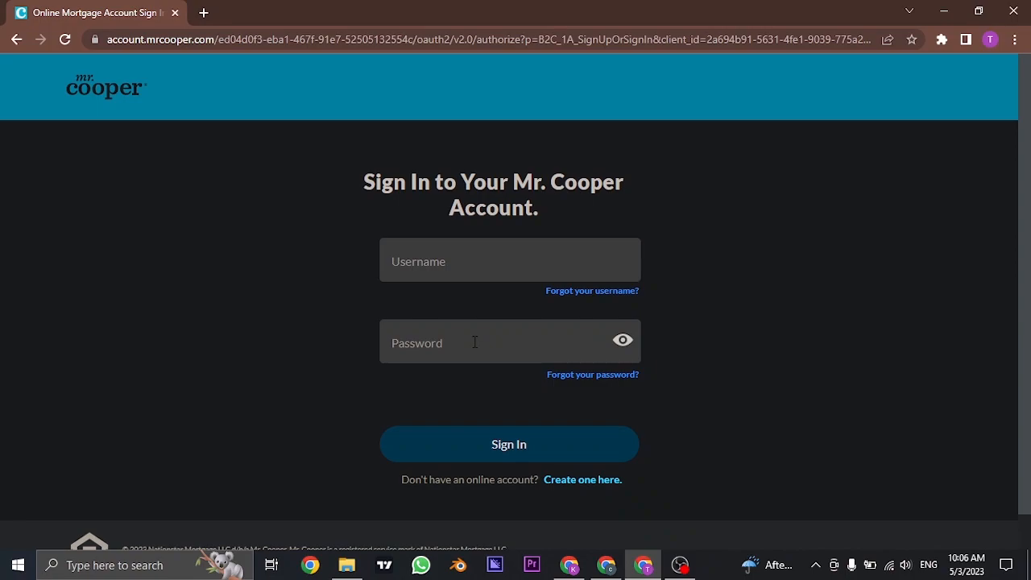
pyautogui.moveTo(470, 269)
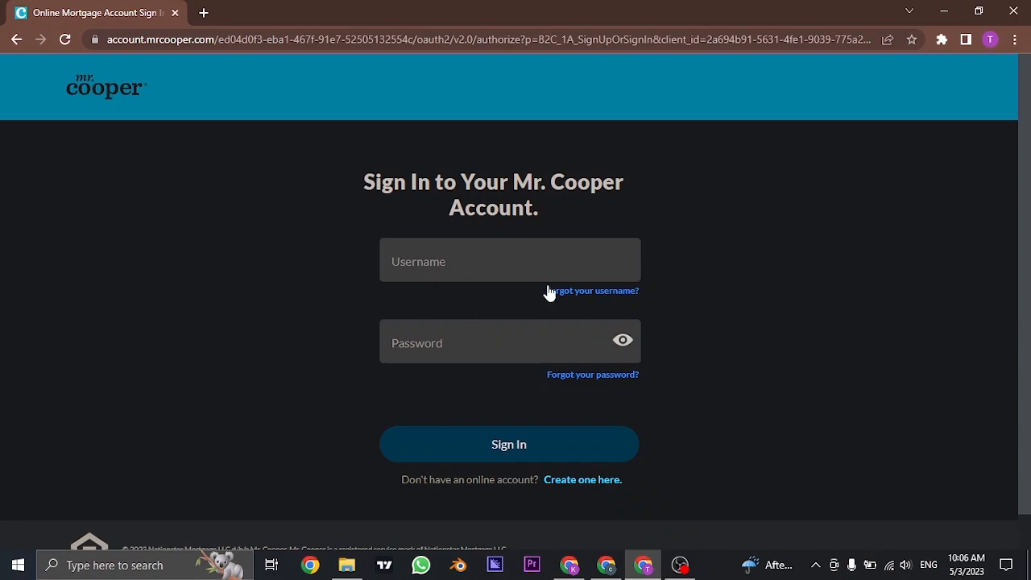
pyautogui.moveTo(585, 297)
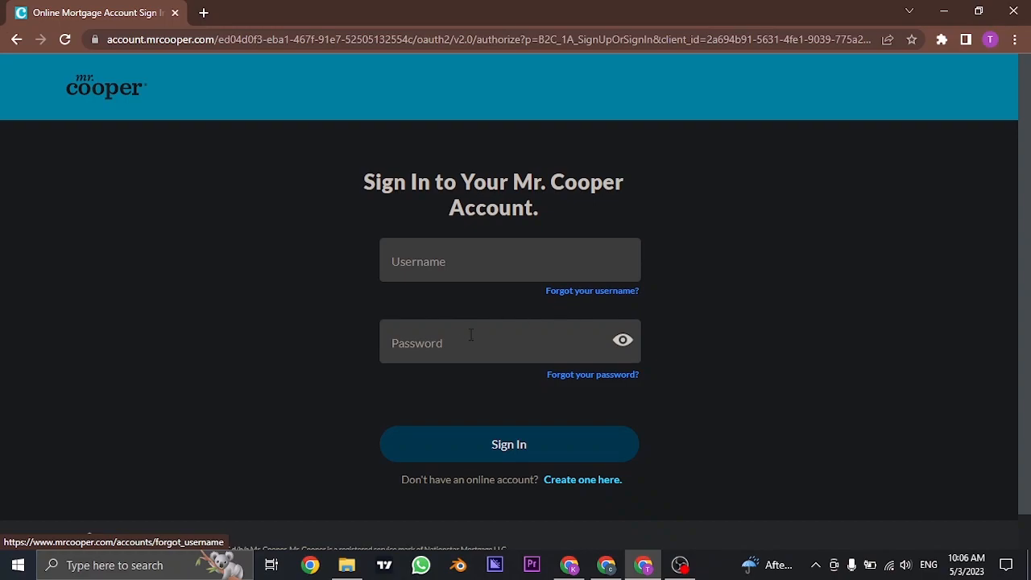
pyautogui.moveTo(728, 309)
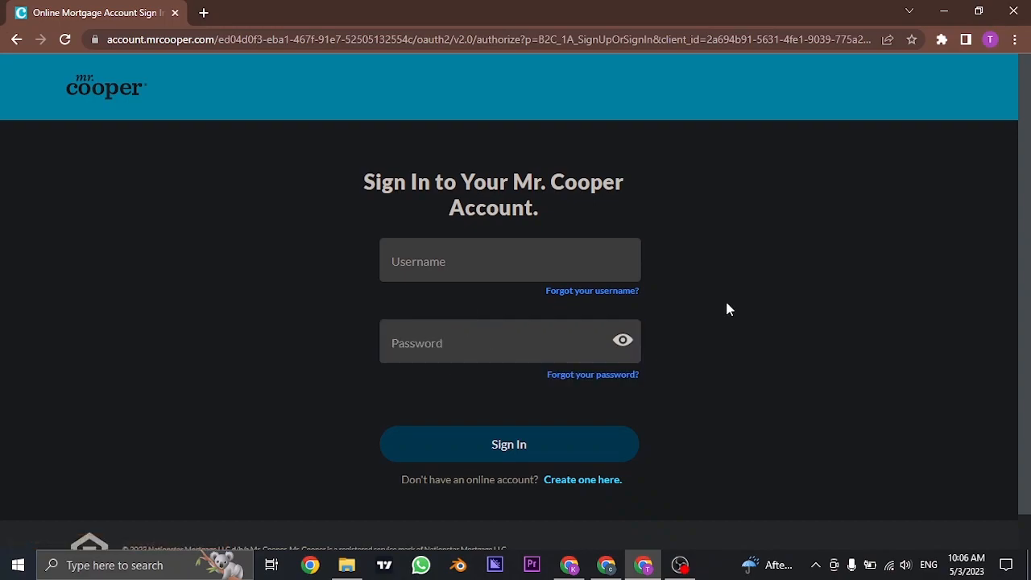
pyautogui.moveTo(554, 382)
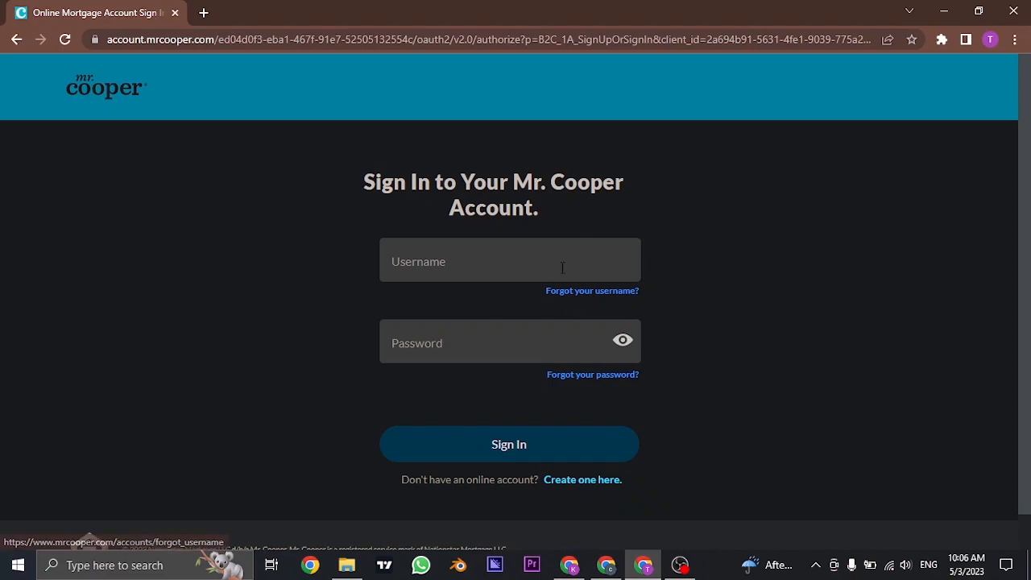
pyautogui.write('taylor22')
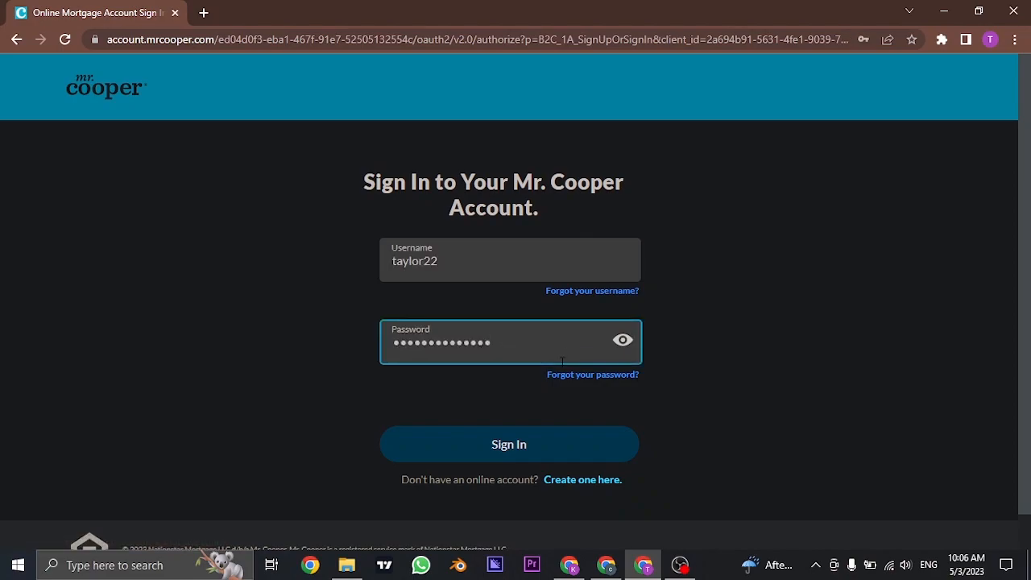
pyautogui.moveTo(631, 349)
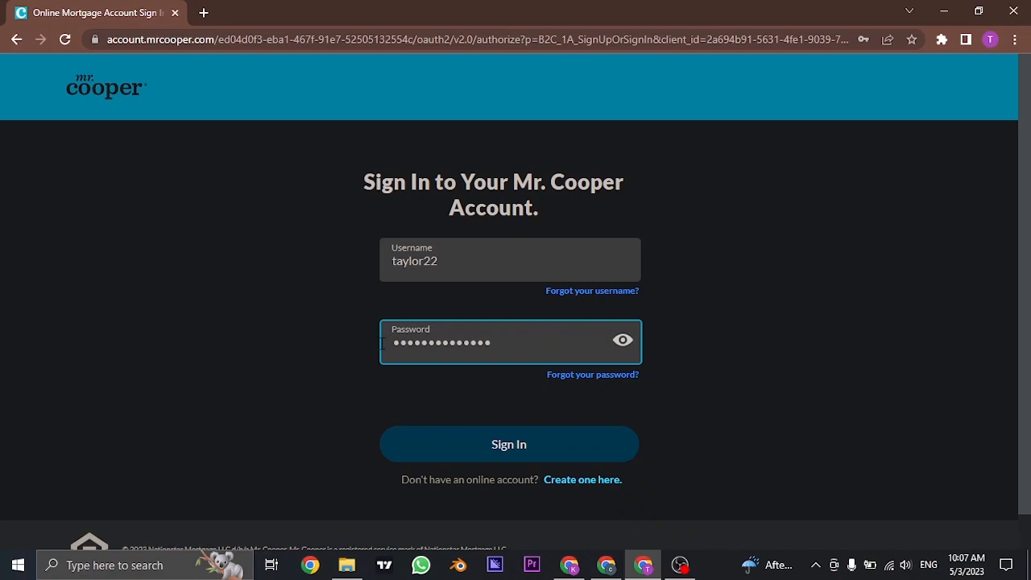
pyautogui.moveTo(688, 296)
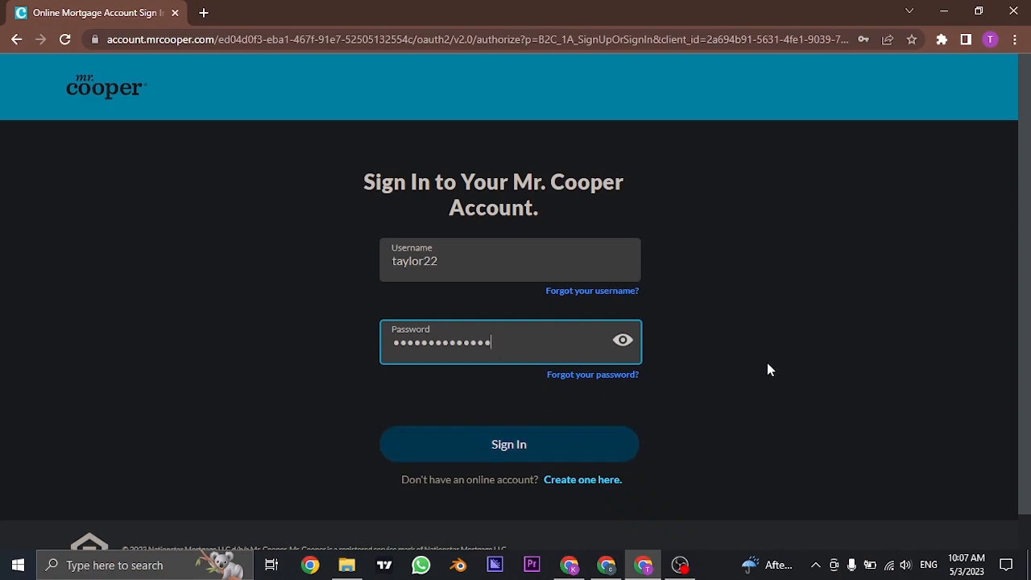
pyautogui.click(509, 445)
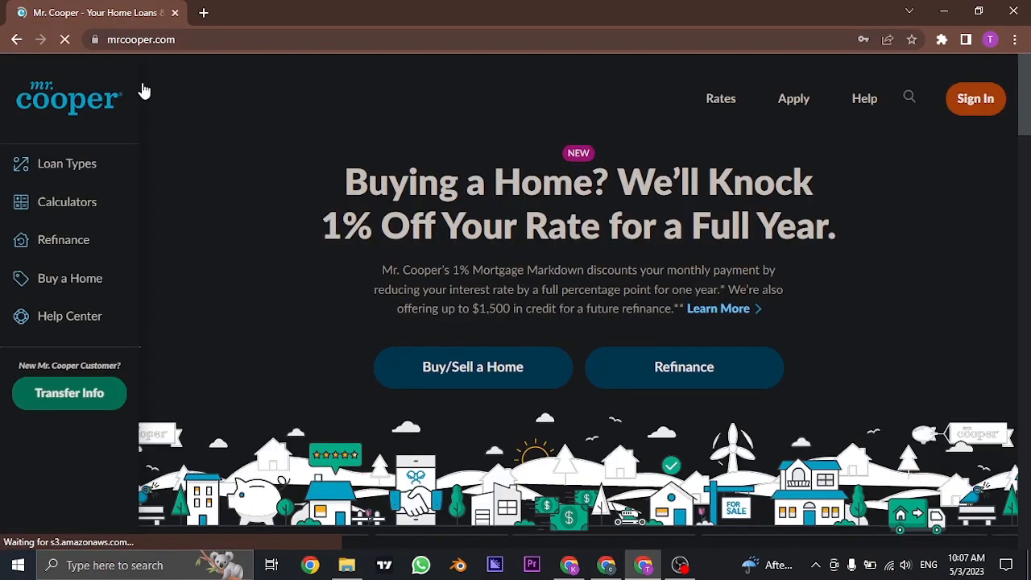
# - Scroll down the homepage past the mortgage app section to customer reviews and the blog
pyautogui.scroll(-3)
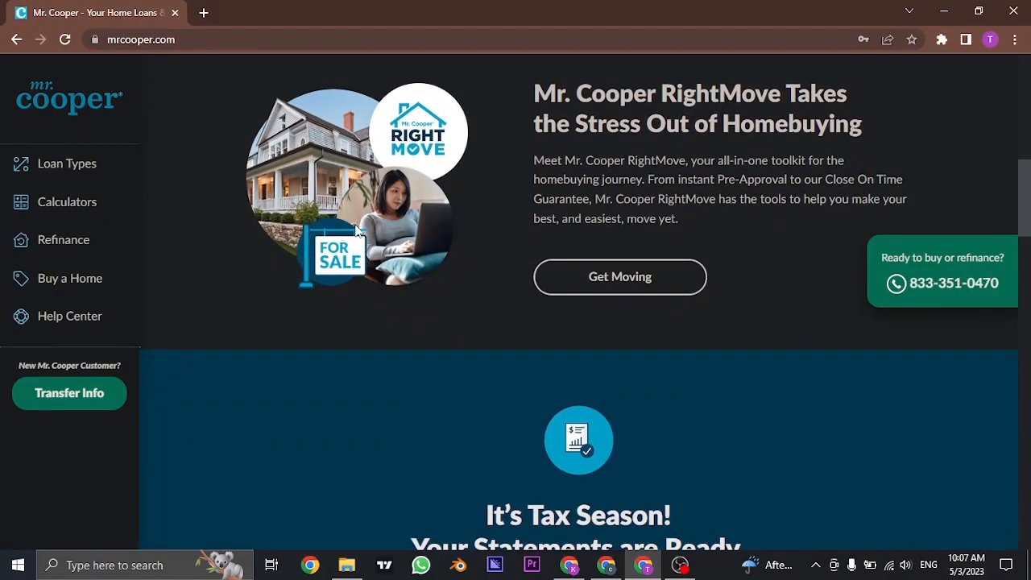
pyautogui.scroll(-3)
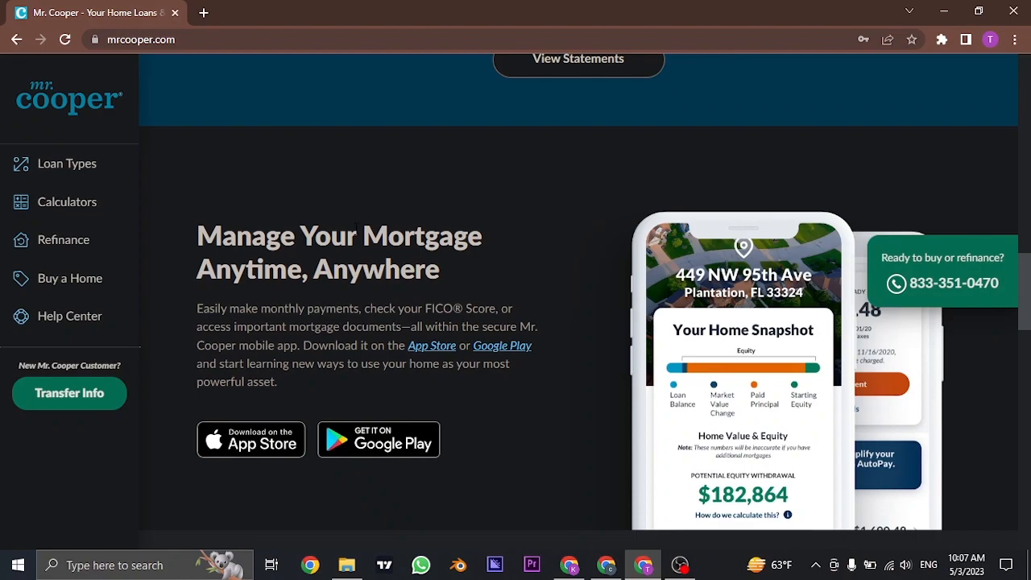
pyautogui.scroll(-3)
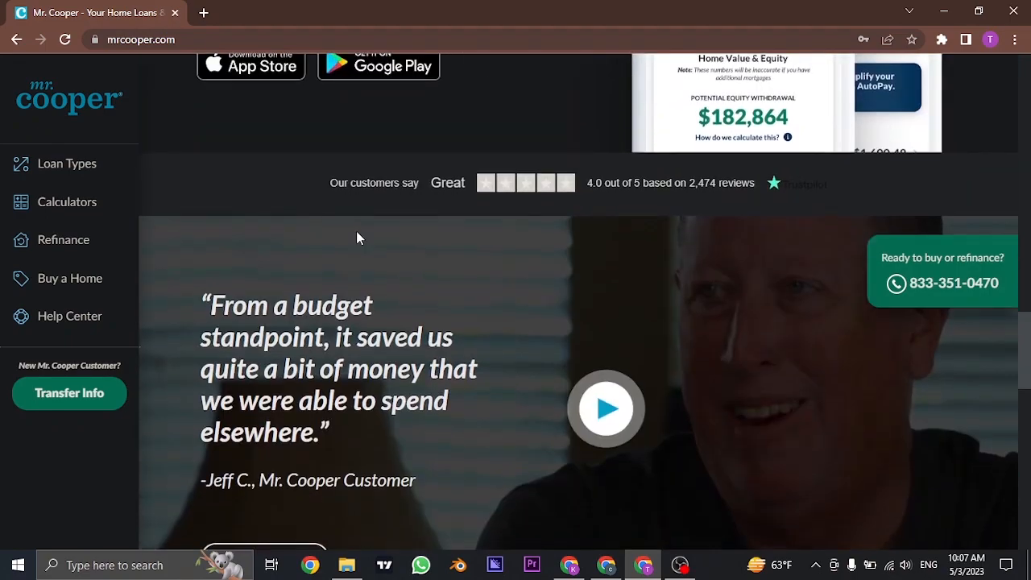
pyautogui.scroll(-3)
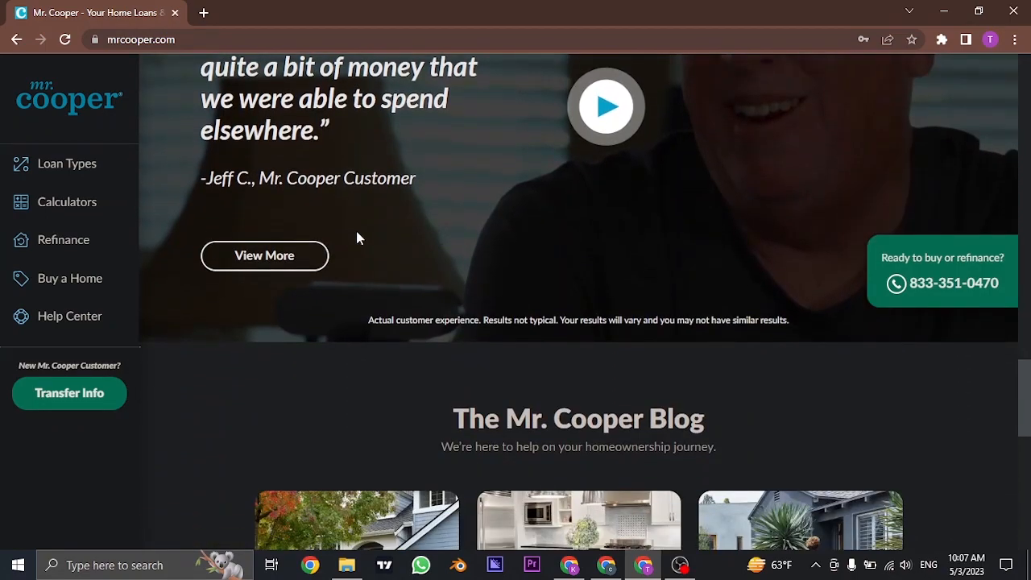